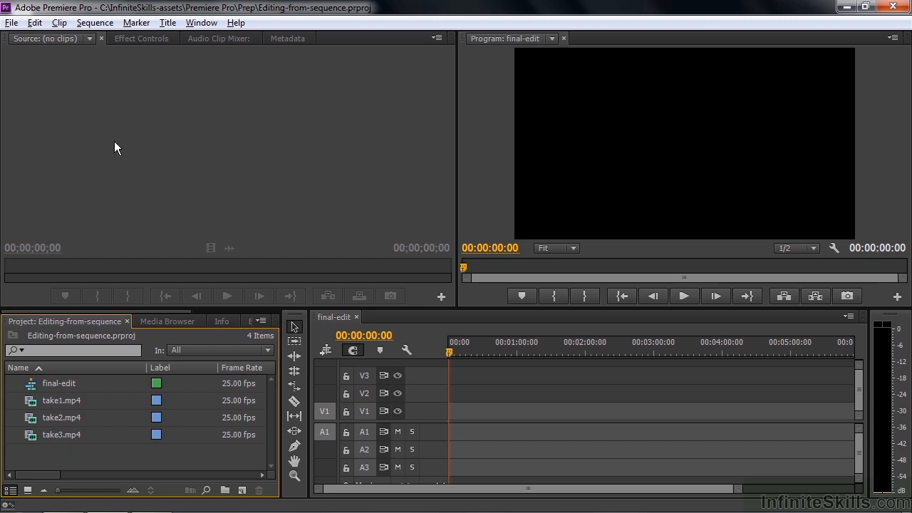
mouse_move(50, 411)
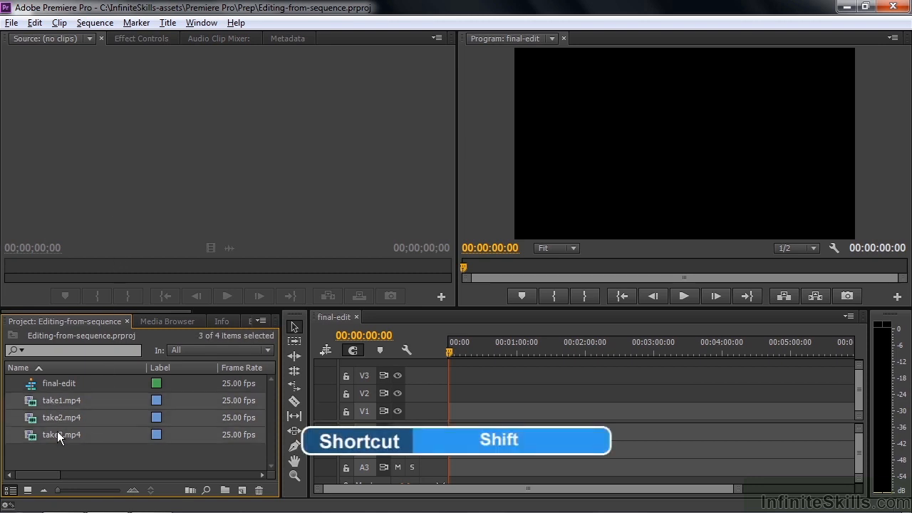
- Open take1, take2 and take3 in the Source Monitor and display take1.mp4
right_click(61, 434)
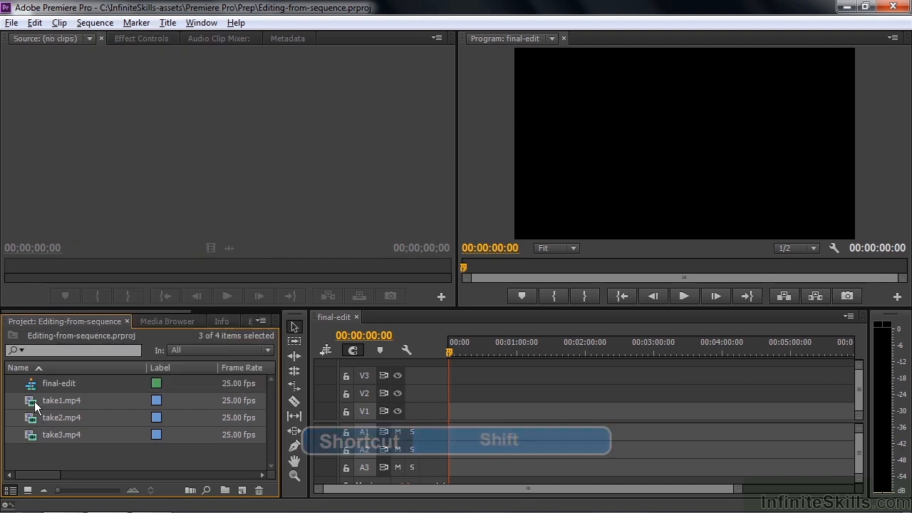
double_click(62, 434)
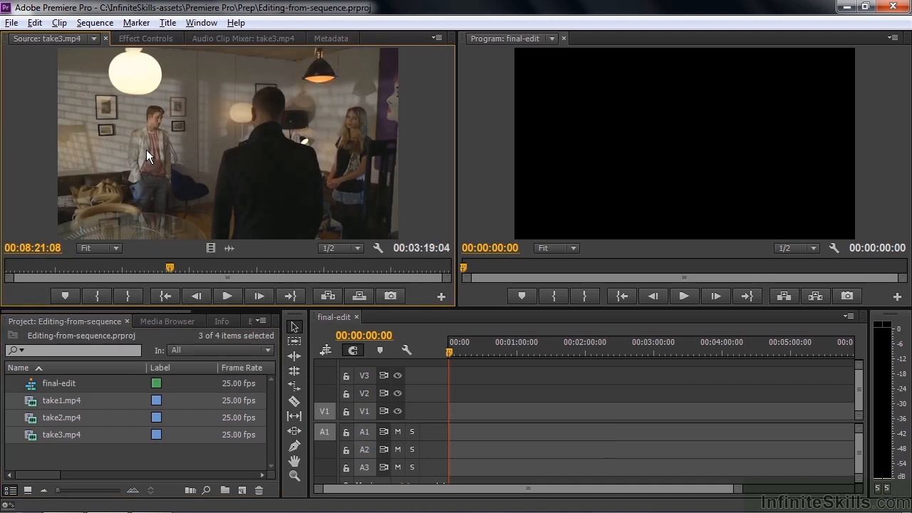
click(435, 38)
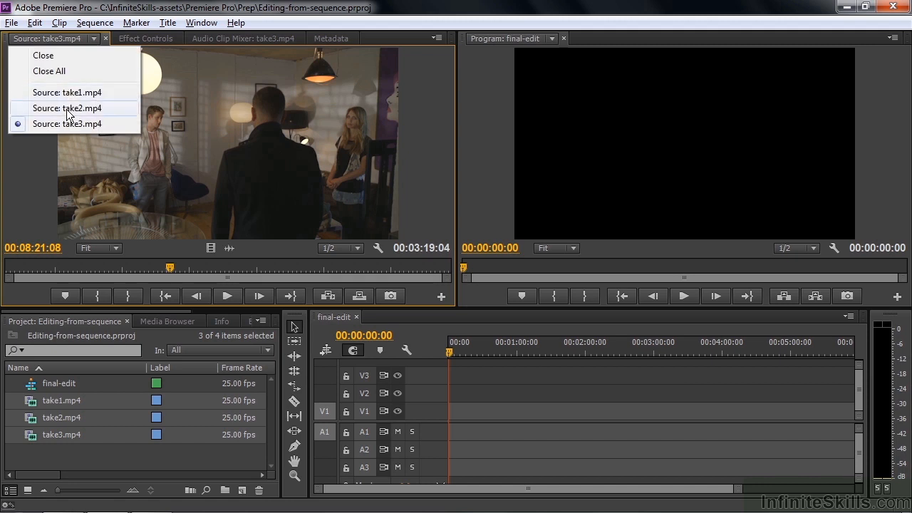
click(67, 109)
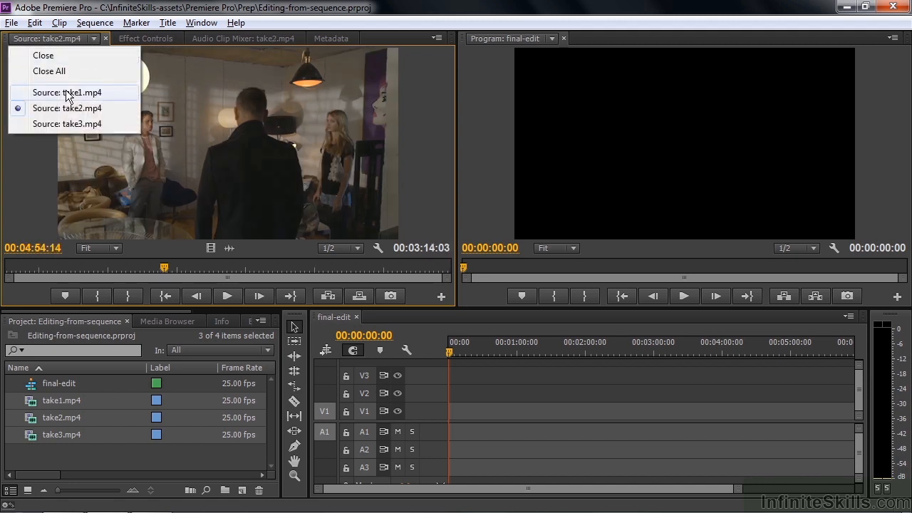
click(66, 92)
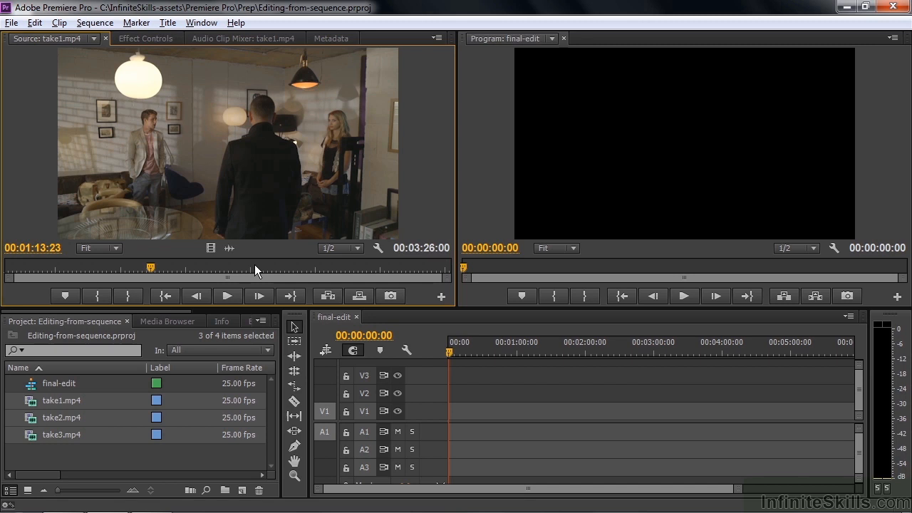
mouse_move(31, 404)
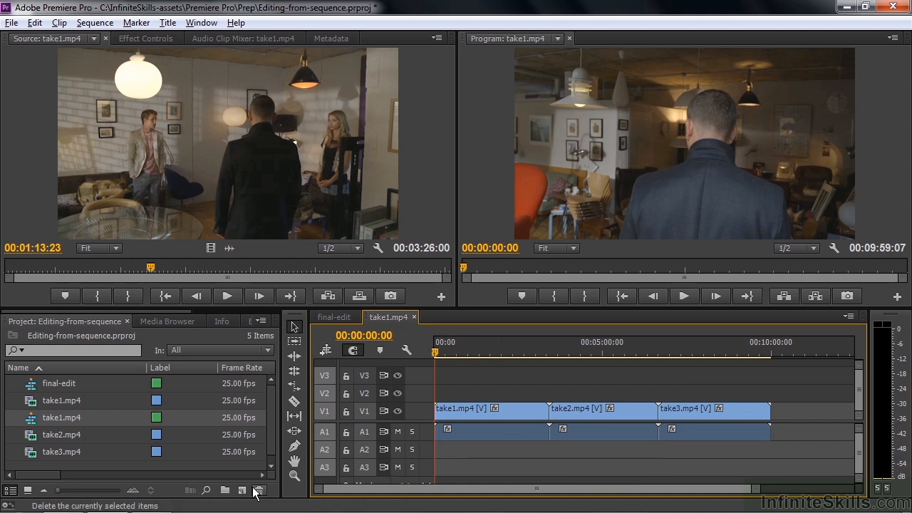
- Create a new Adjustment Layer from New Item, accepting its default video settings
click(241, 491)
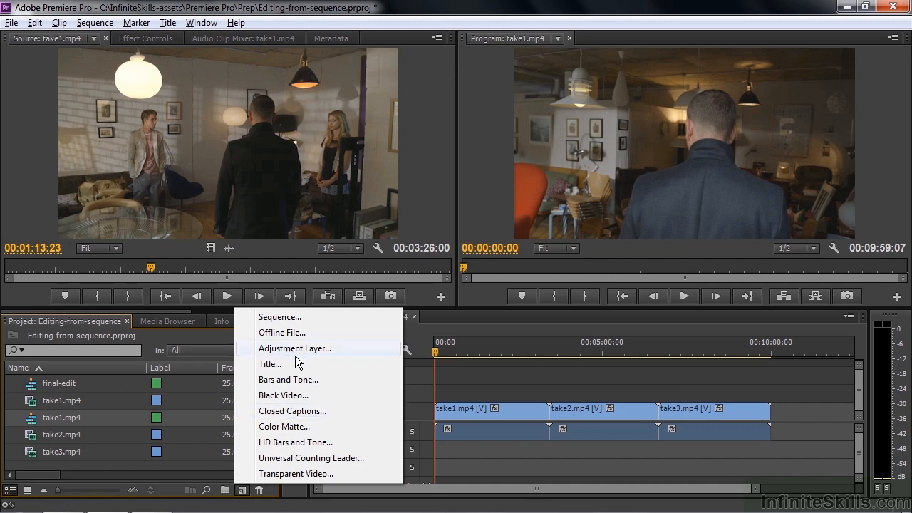
click(295, 348)
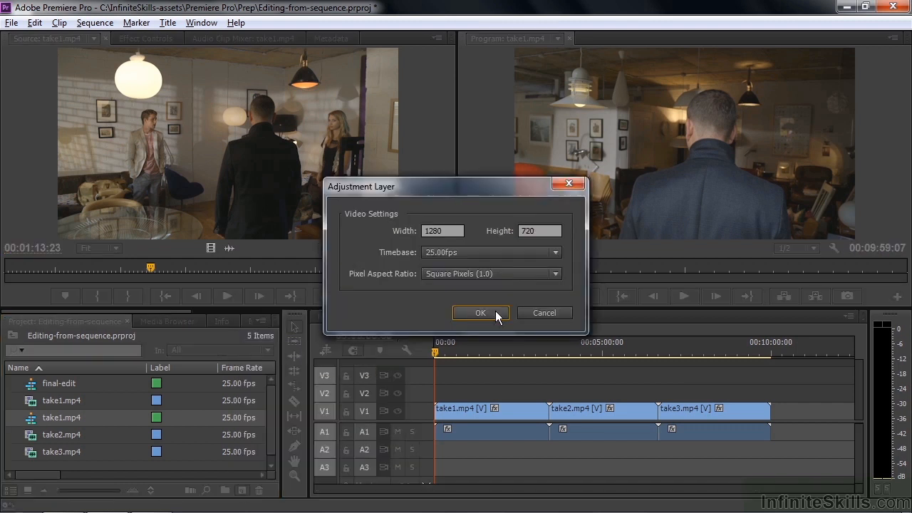
click(481, 313)
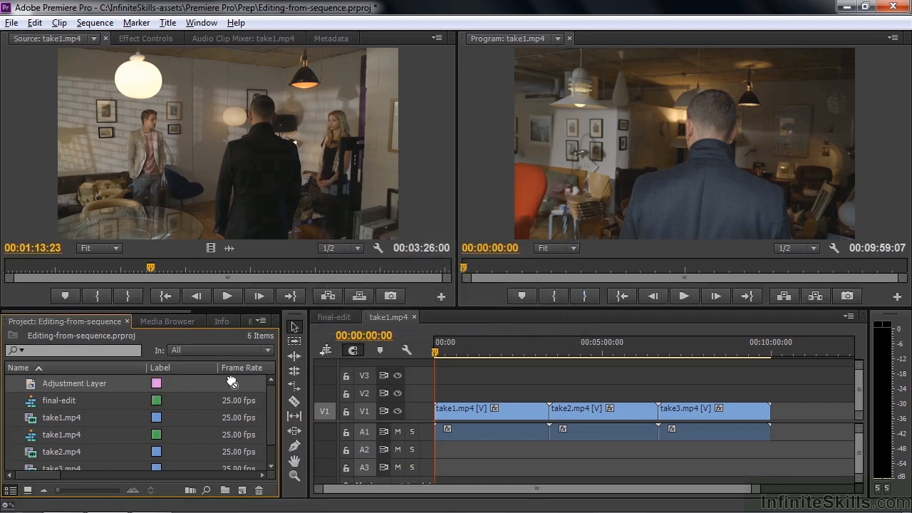
mouse_move(435, 410)
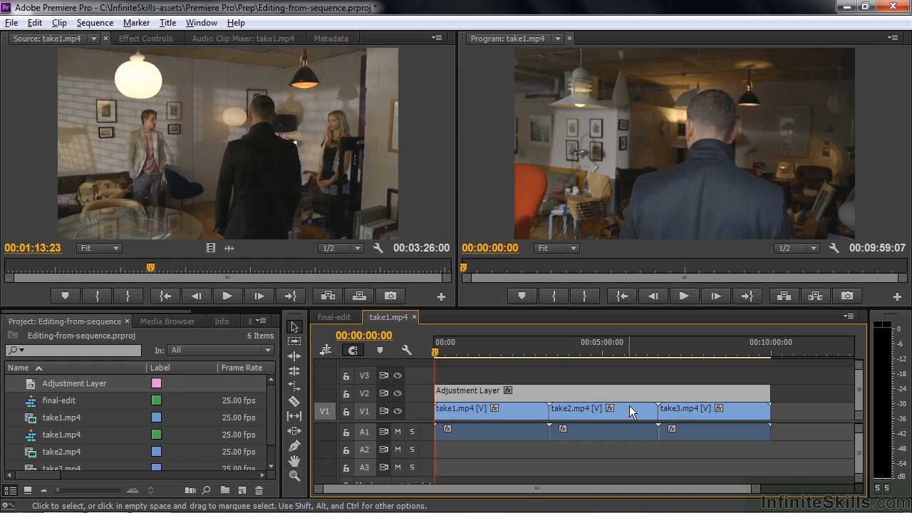
- Browse the Cinematic presets under Lumetri Looks in the Effects panel
click(228, 320)
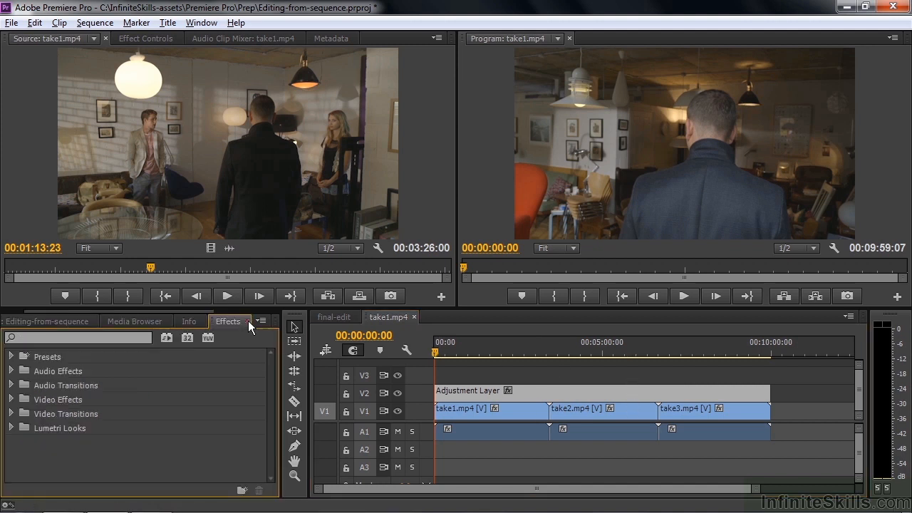
click(12, 428)
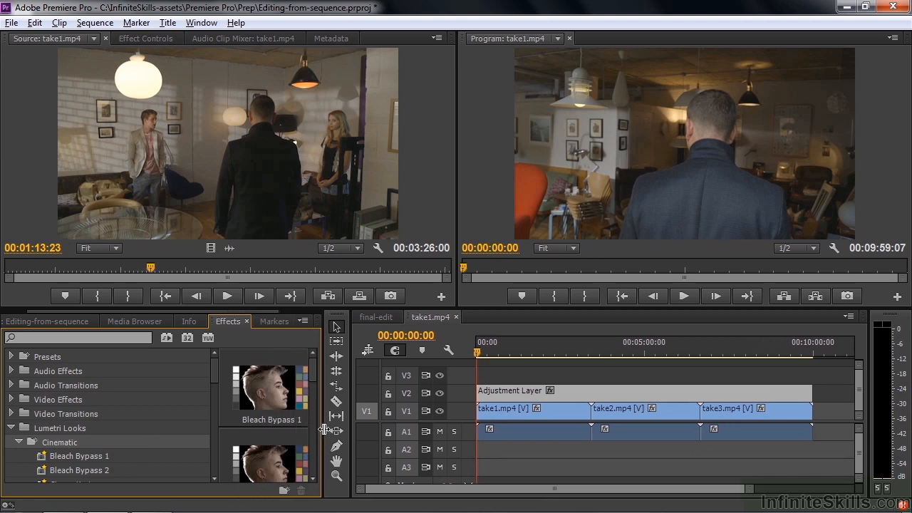
scroll(down, 3)
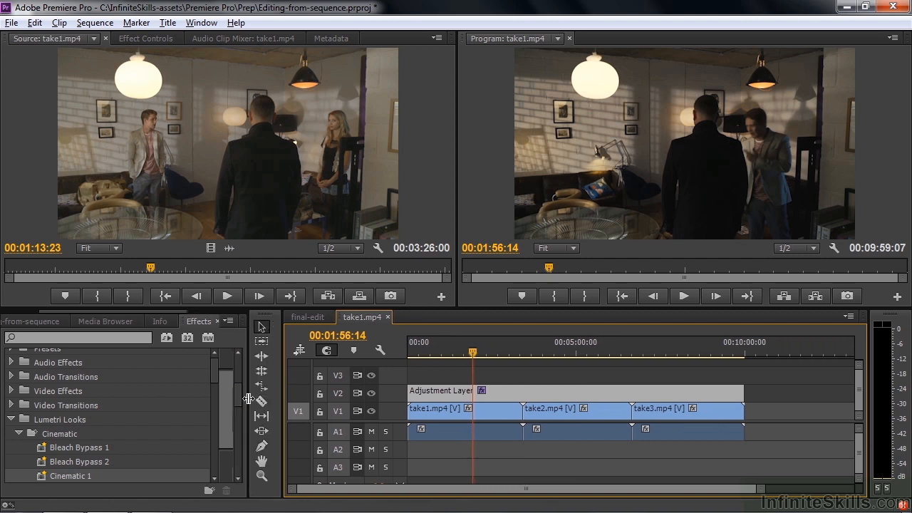
- Rename the take1.mp4 sequence to 'all takes' and drag it into final-edit
click(308, 317)
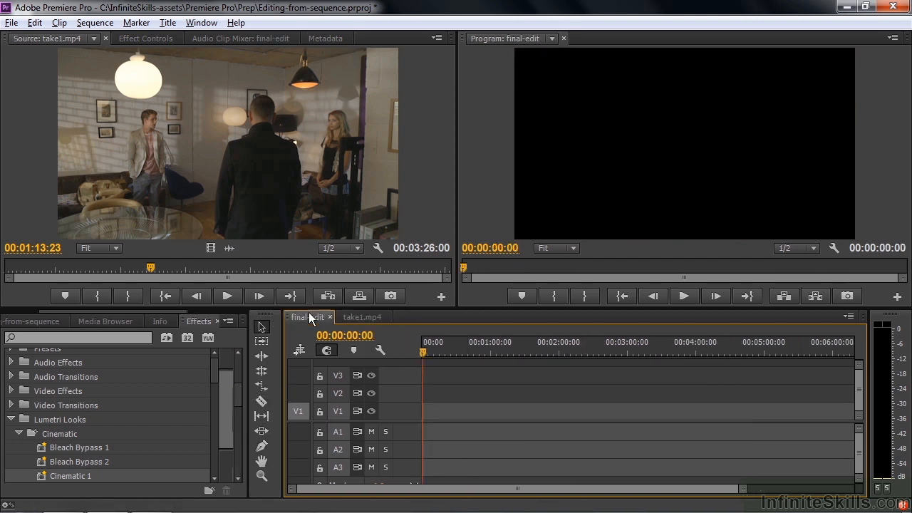
click(29, 320)
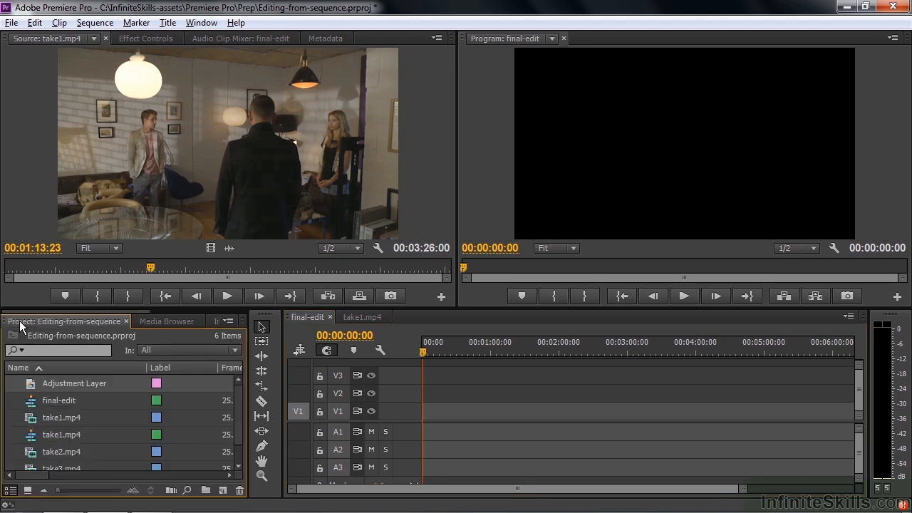
mouse_move(37, 439)
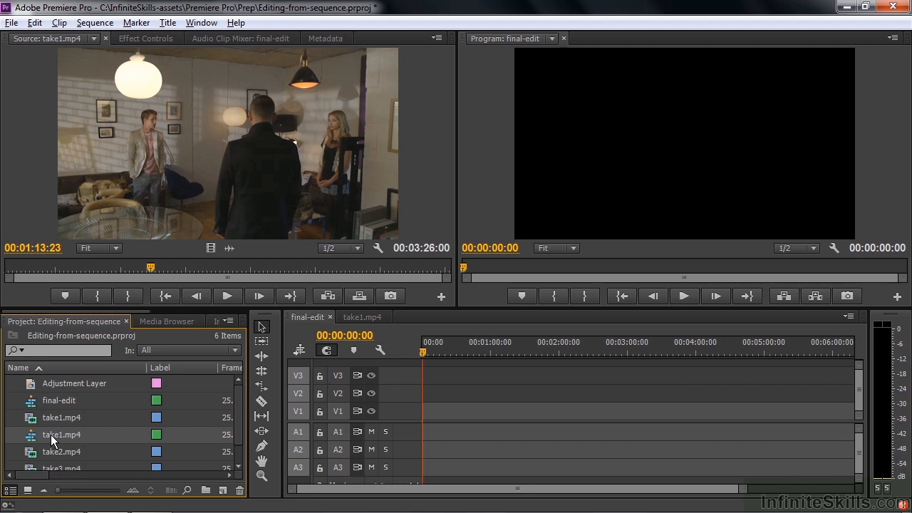
double_click(53, 433)
text(all takes)
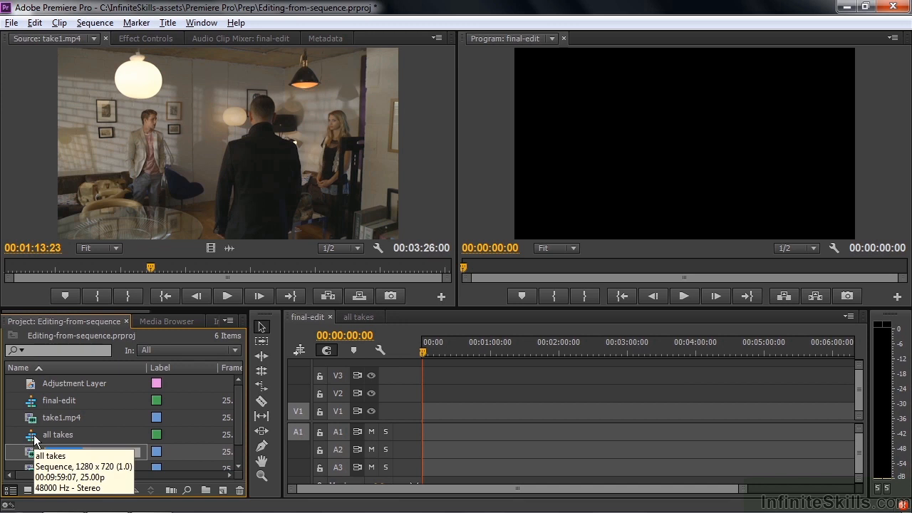
click(62, 452)
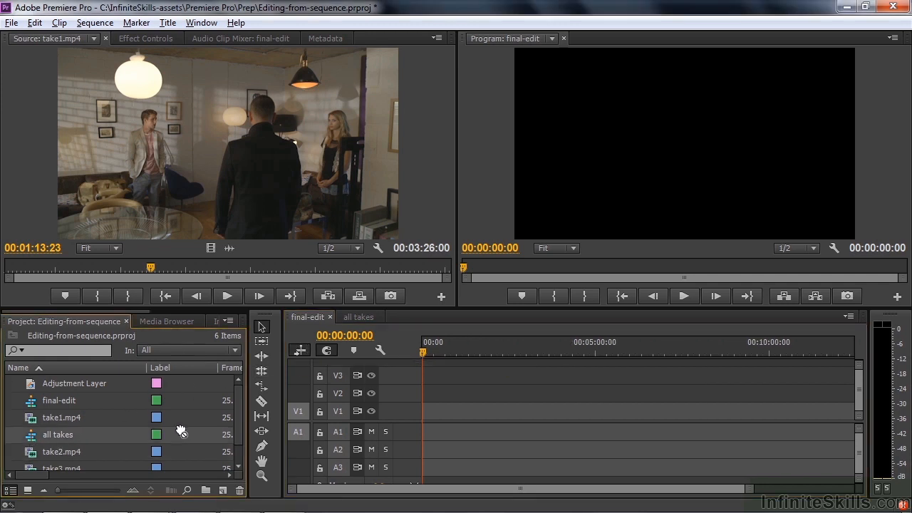
drag(58, 434, 520, 411)
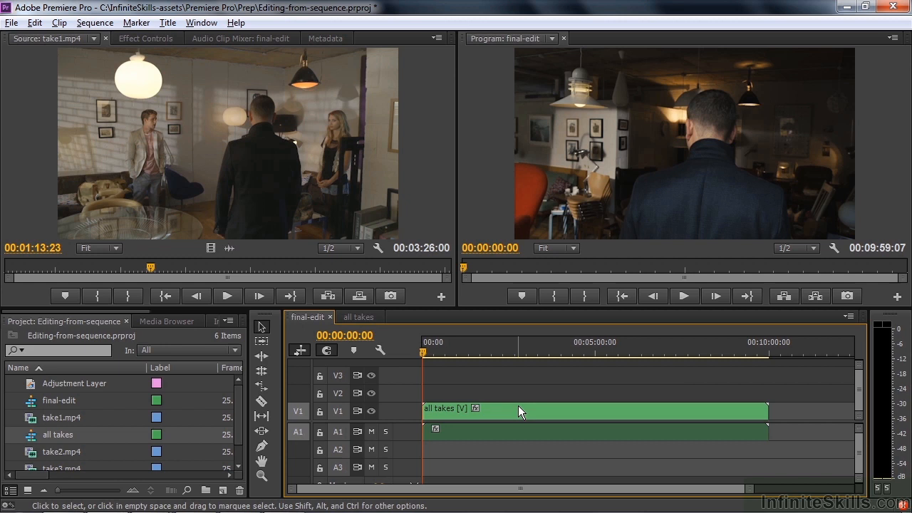
mouse_move(512, 415)
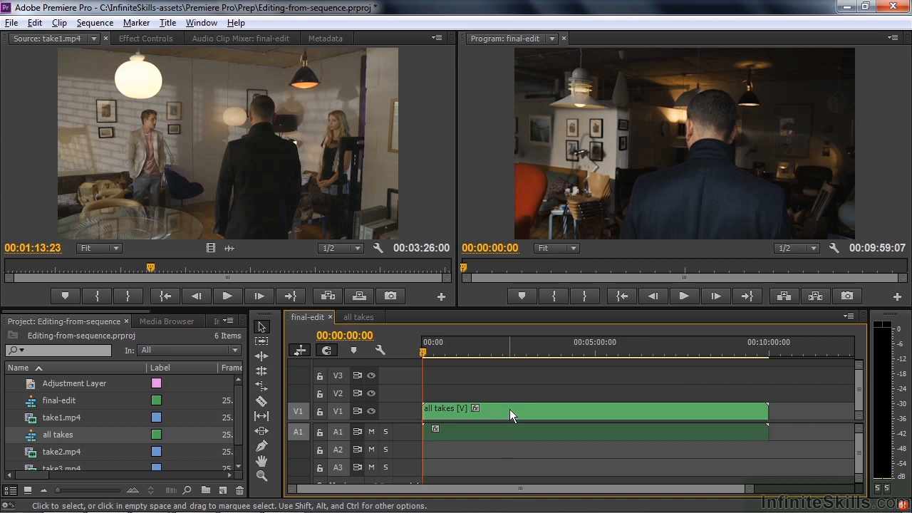
mouse_move(491, 411)
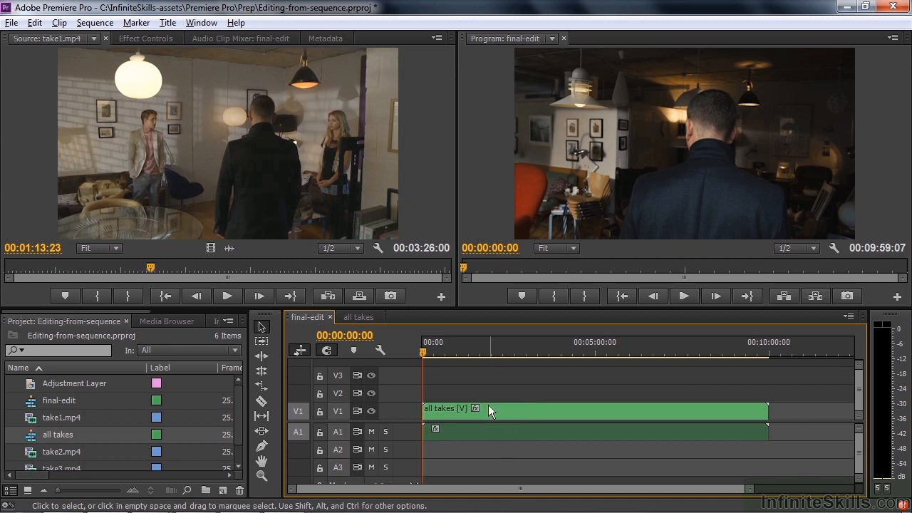
mouse_move(454, 421)
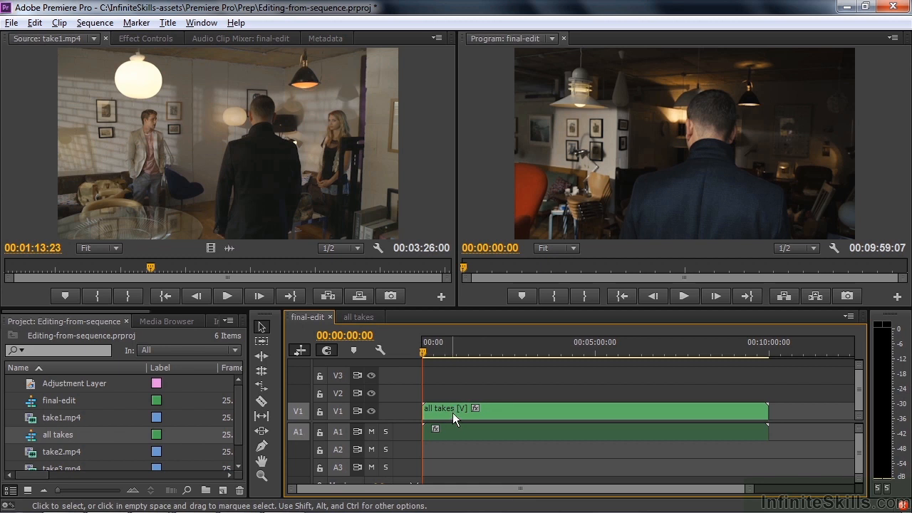
mouse_move(455, 419)
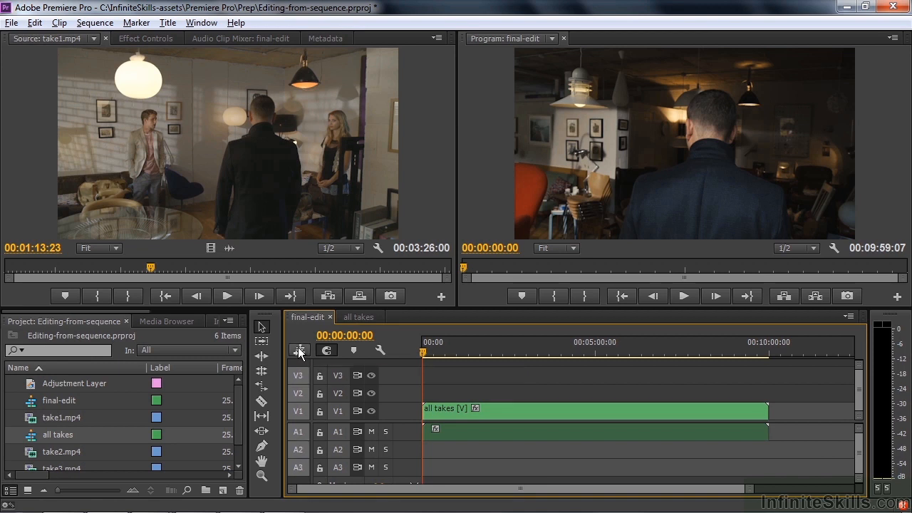
- Turn off nesting so sequences edit in as individual clips
click(567, 414)
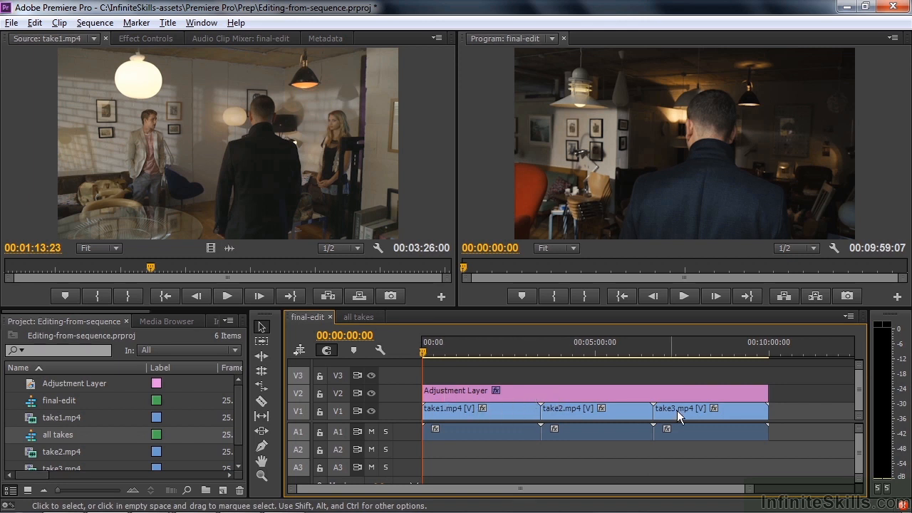
mouse_move(499, 419)
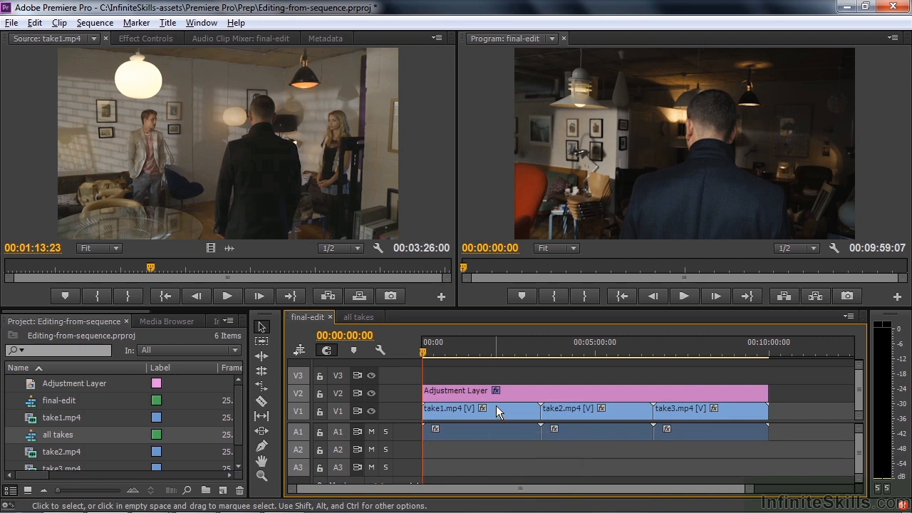
mouse_move(498, 411)
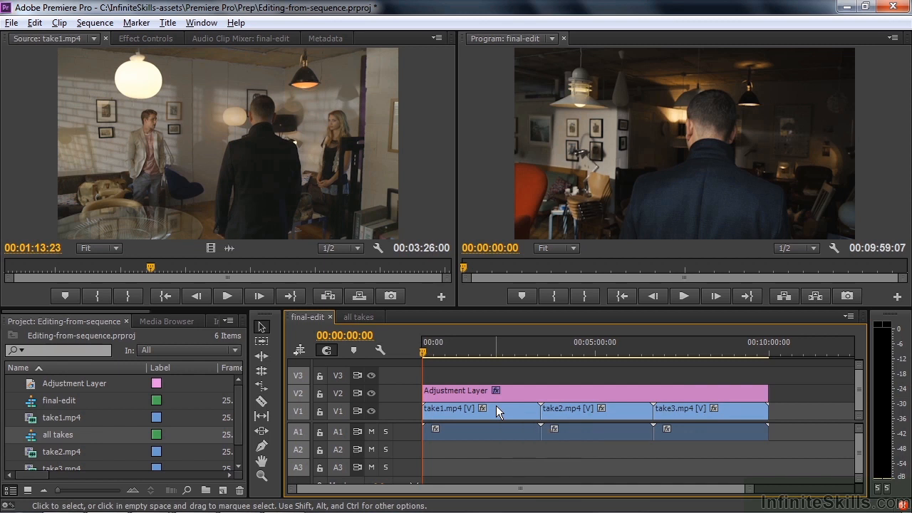
mouse_move(256, 166)
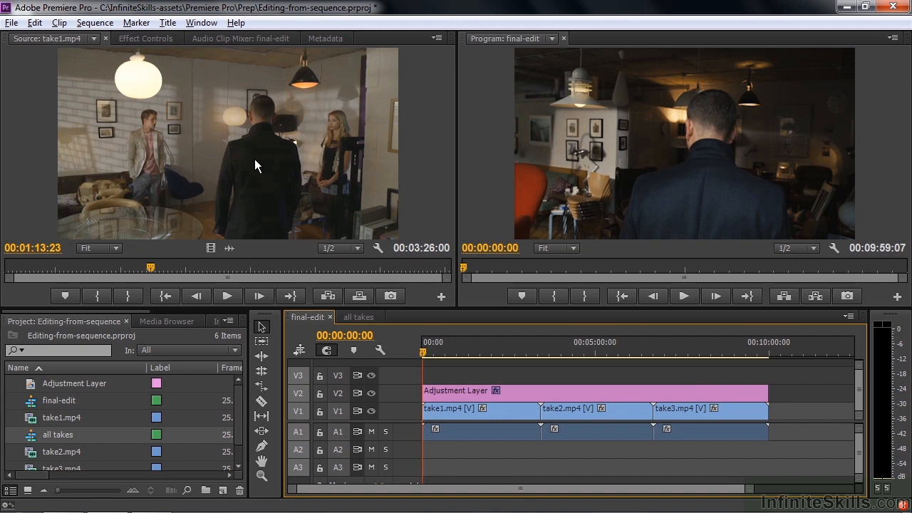
mouse_move(124, 400)
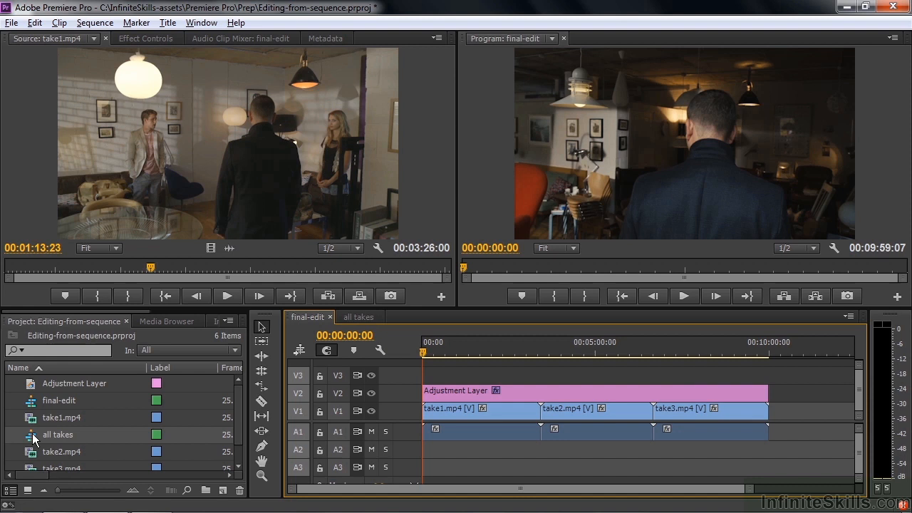
- Load 'all takes' as source, scrub to take2, and mark its end
double_click(58, 434)
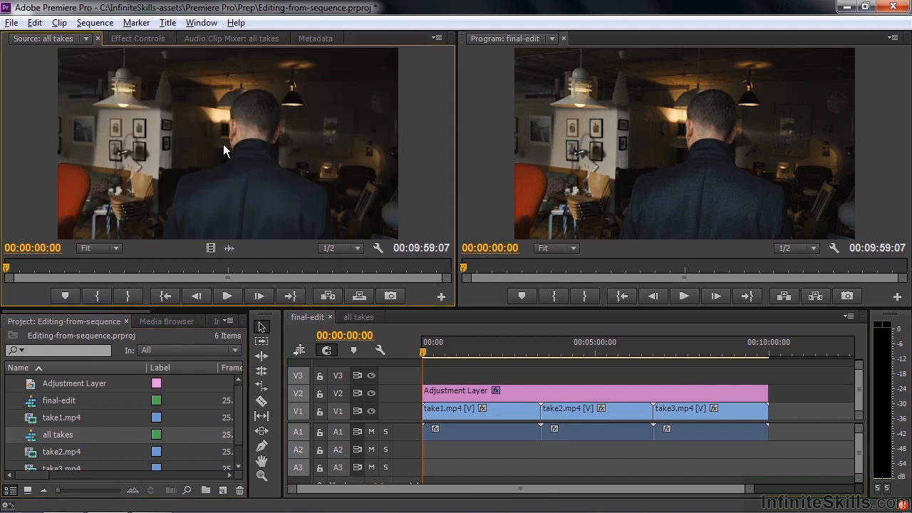
mouse_move(219, 201)
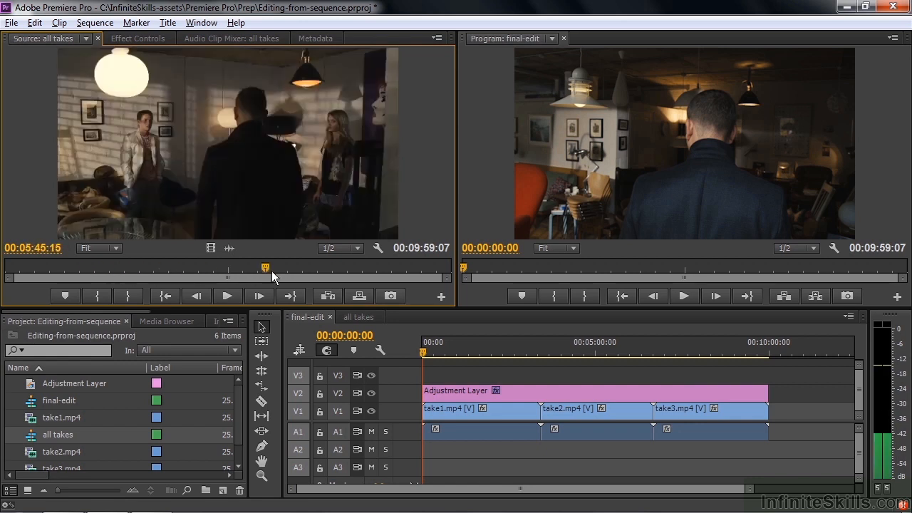
drag(265, 269, 117, 269)
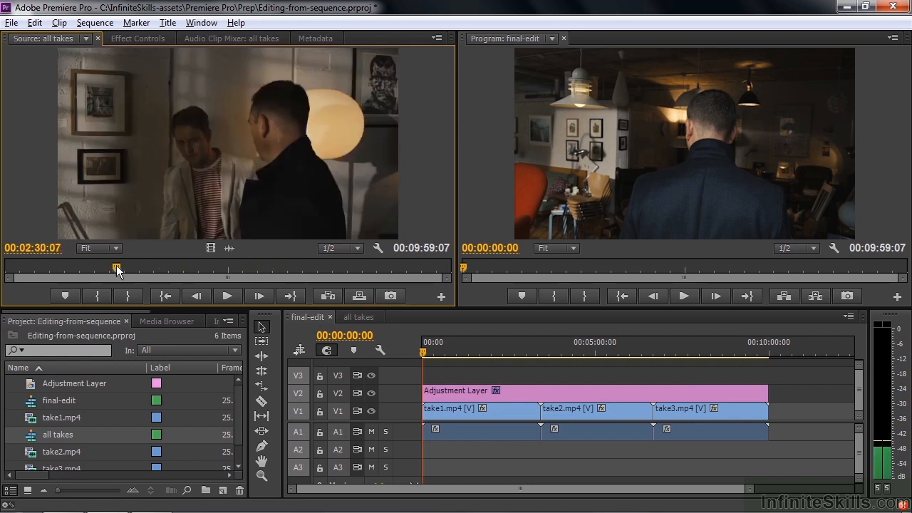
drag(117, 269, 233, 270)
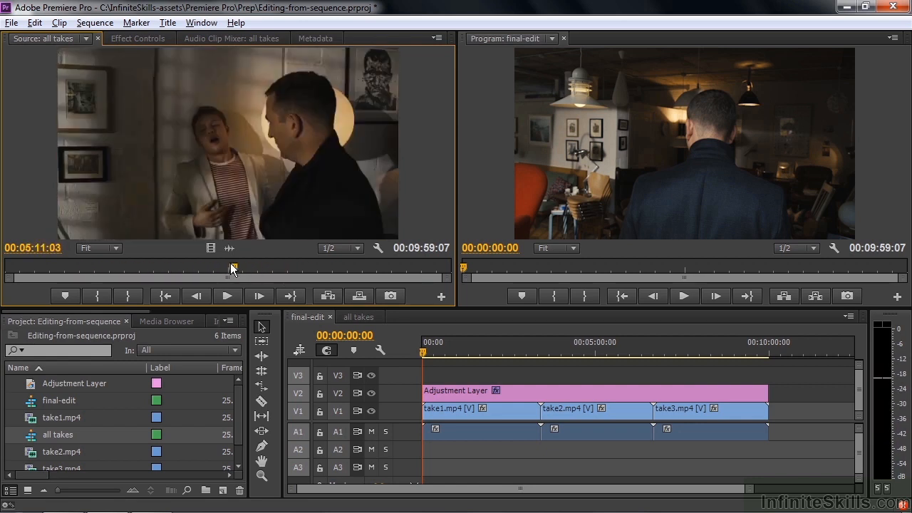
drag(233, 268, 170, 268)
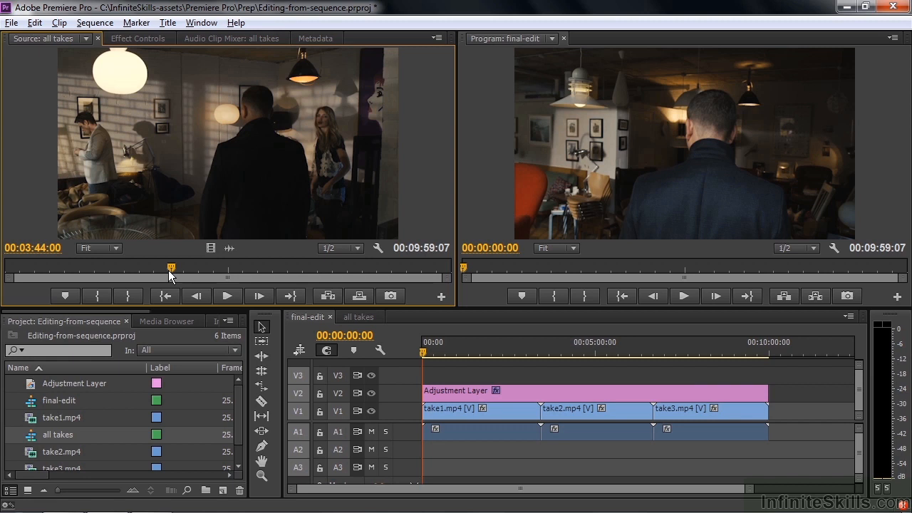
drag(171, 270, 150, 270)
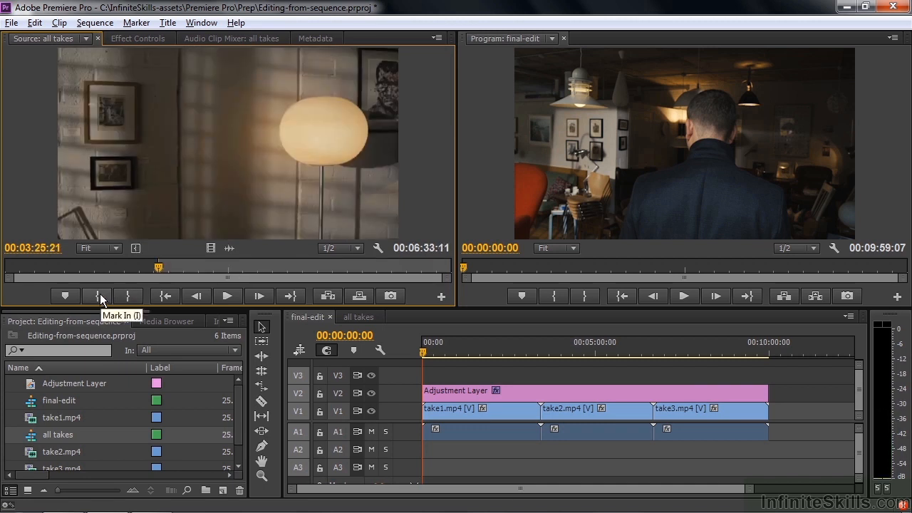
drag(158, 267, 205, 267)
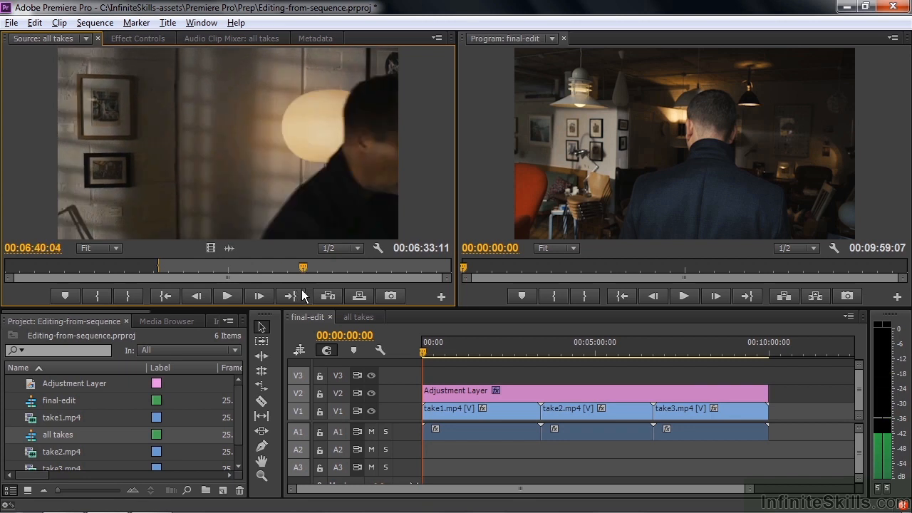
click(129, 295)
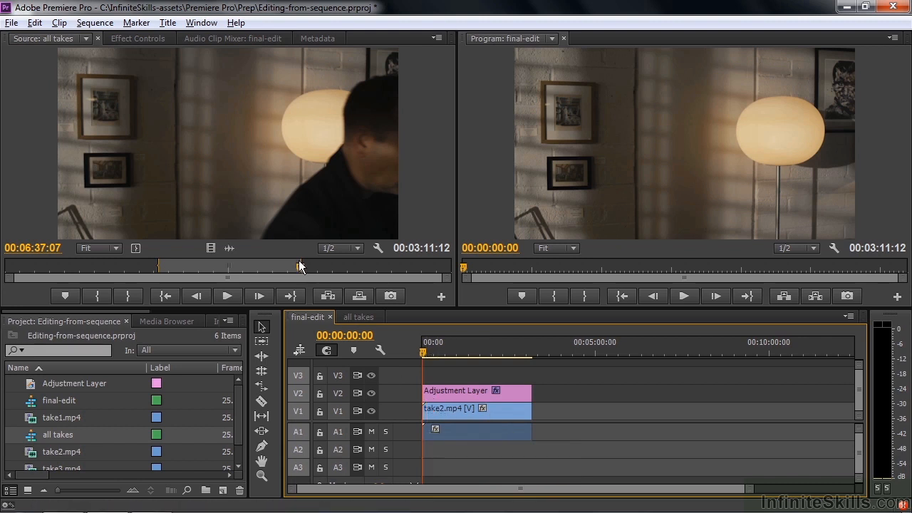
- Scrub the source just past take2's end and back to before its start
drag(299, 266, 315, 267)
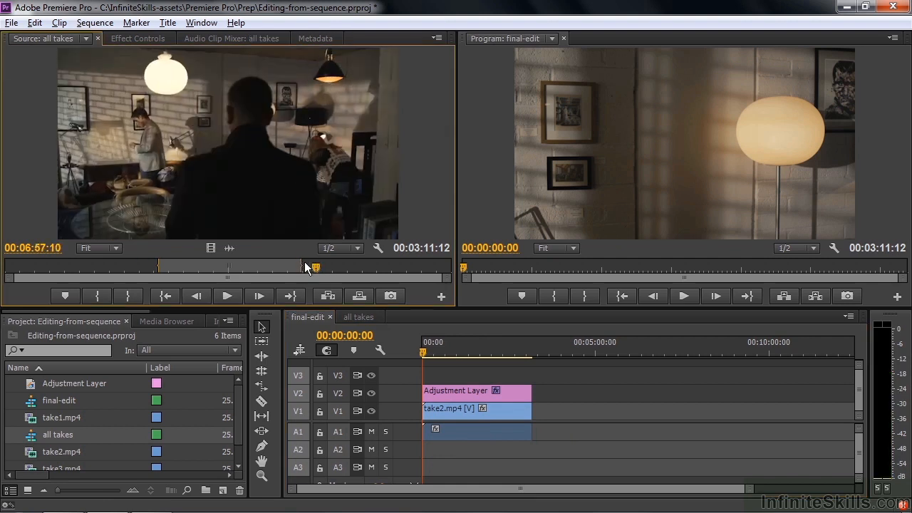
drag(316, 268, 146, 268)
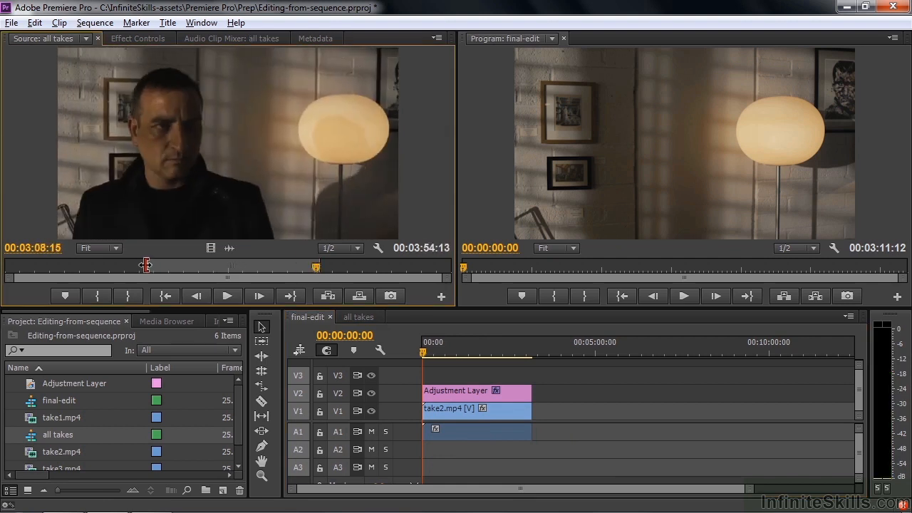